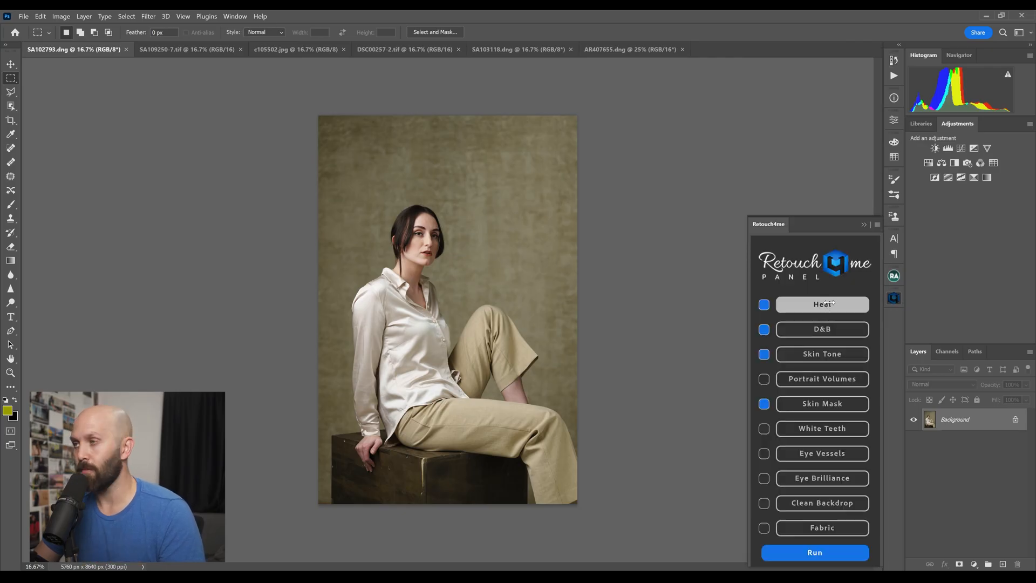
# - Keep Heal, D&B and Skin Tone checked in the Retouch4me panel and drop Skin Mask
pyautogui.click(148, 16)
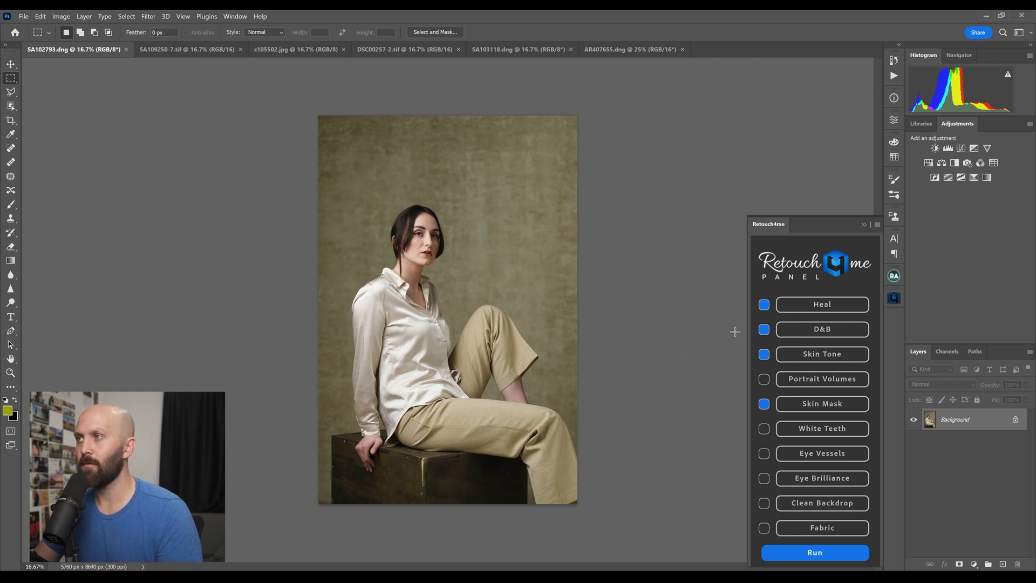
pyautogui.click(764, 304)
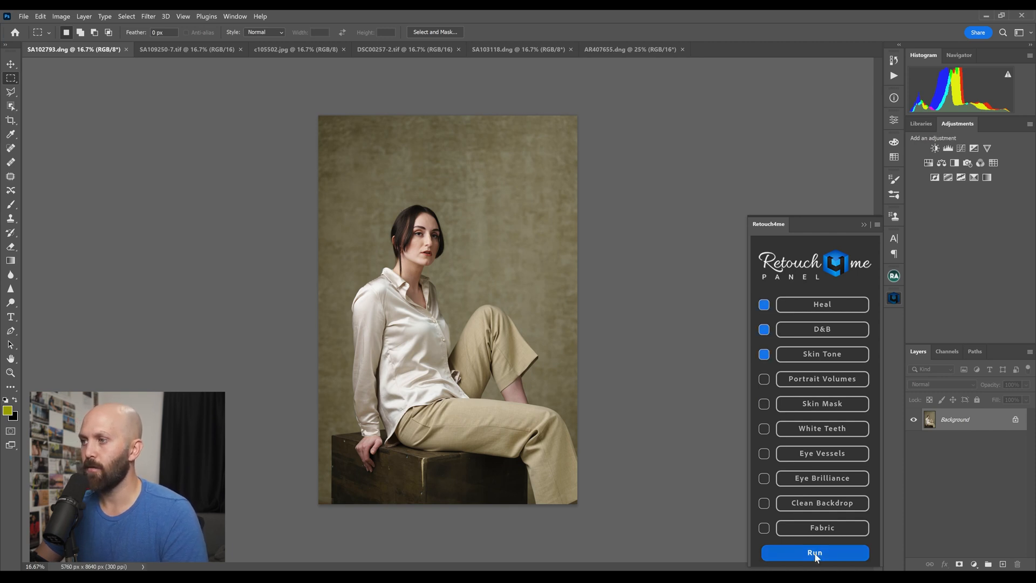
# - Run the selected plugins, compare the stacked retouch layers against the Background, and move to the second portrait
pyautogui.click(815, 553)
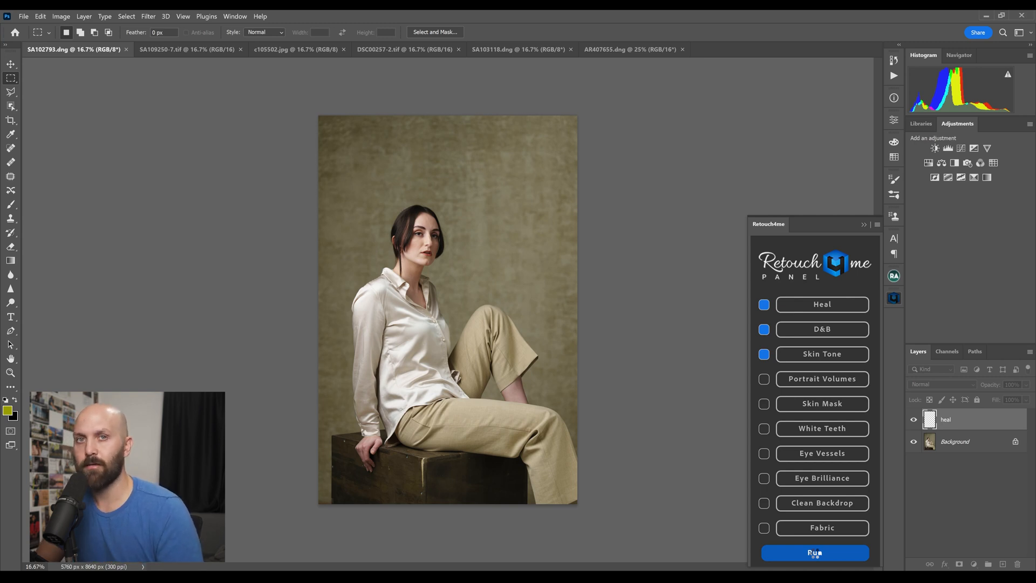
pyautogui.click(815, 553)
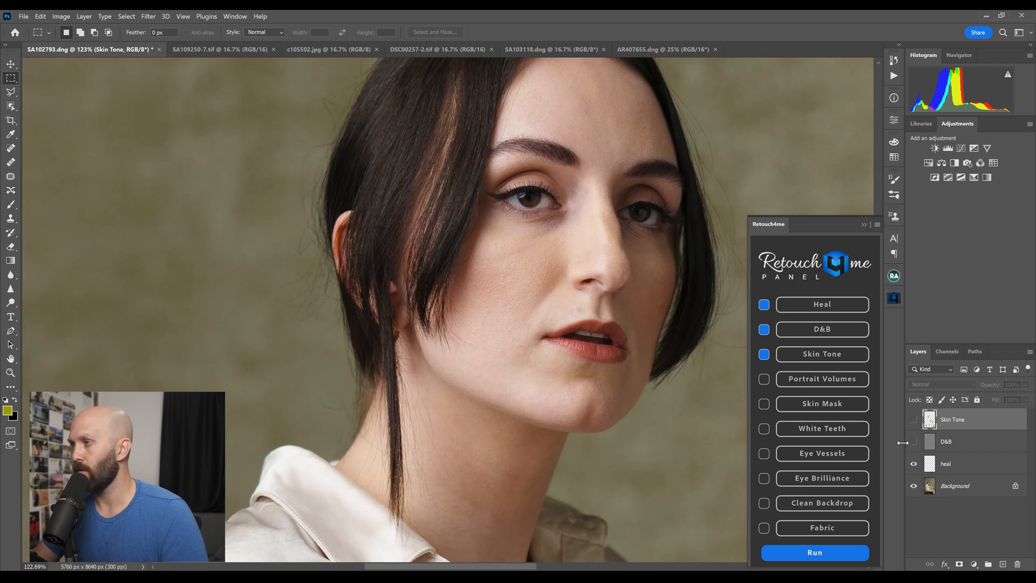
pyautogui.click(914, 441)
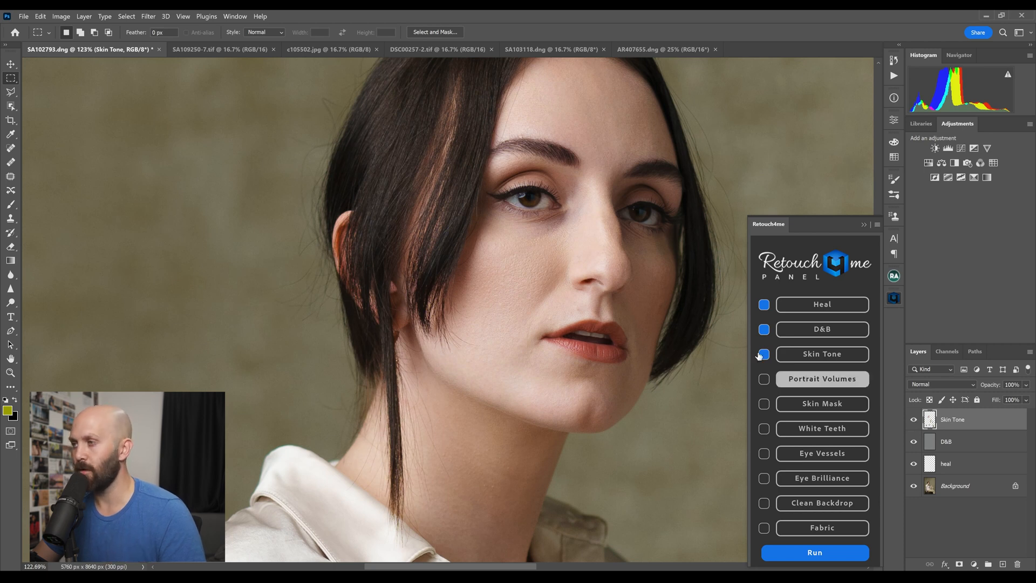
pyautogui.click(218, 49)
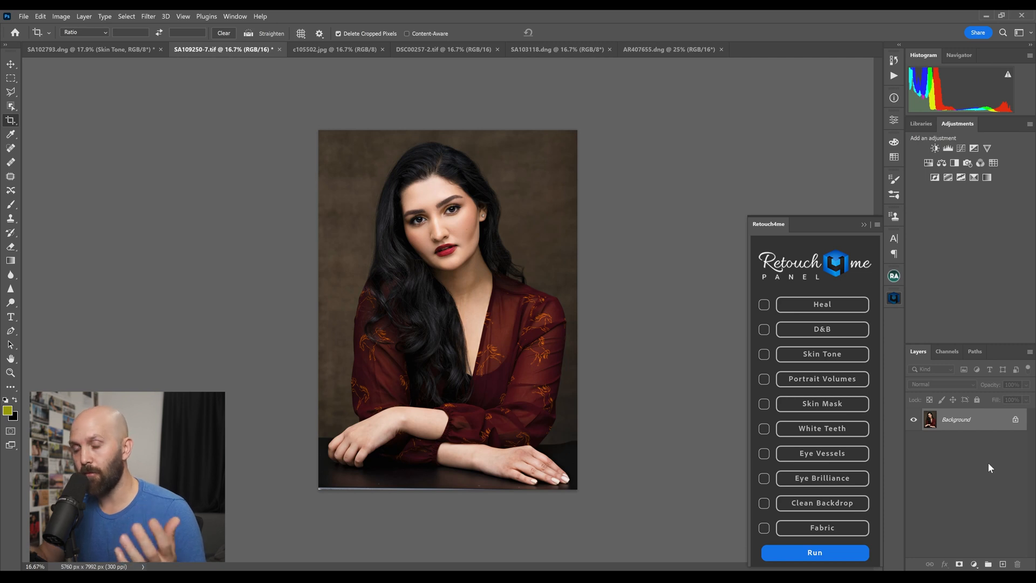
pyautogui.moveTo(725, 466)
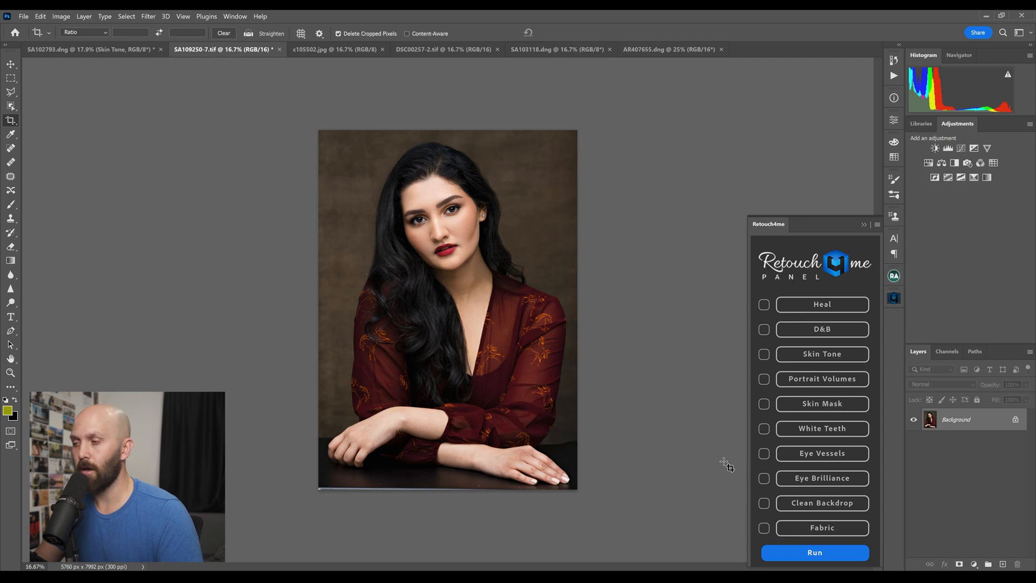
# - Launch Eye Brilliance, compare with Original, lower Blend to 42 and apply it
pyautogui.click(147, 16)
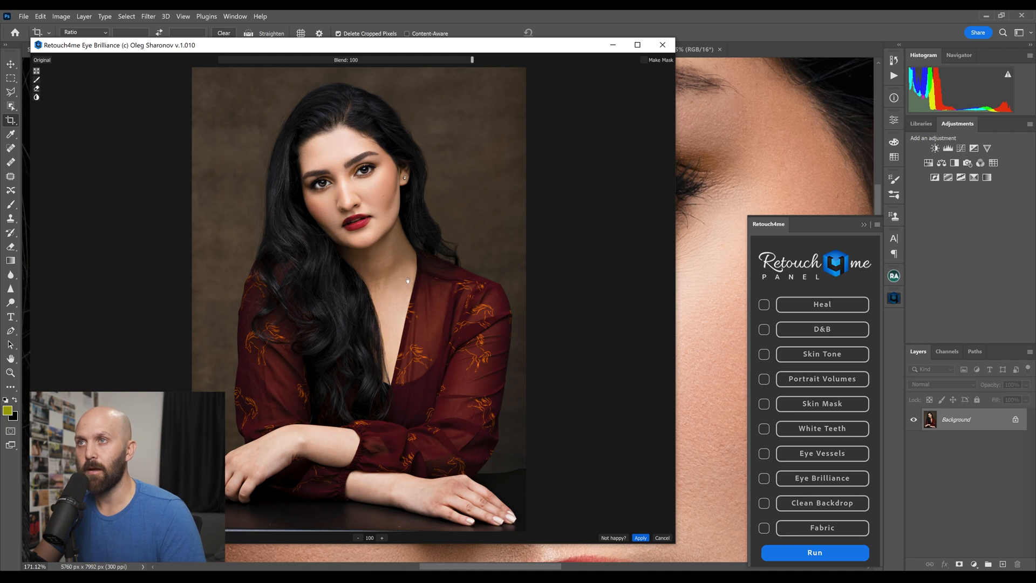
pyautogui.click(42, 60)
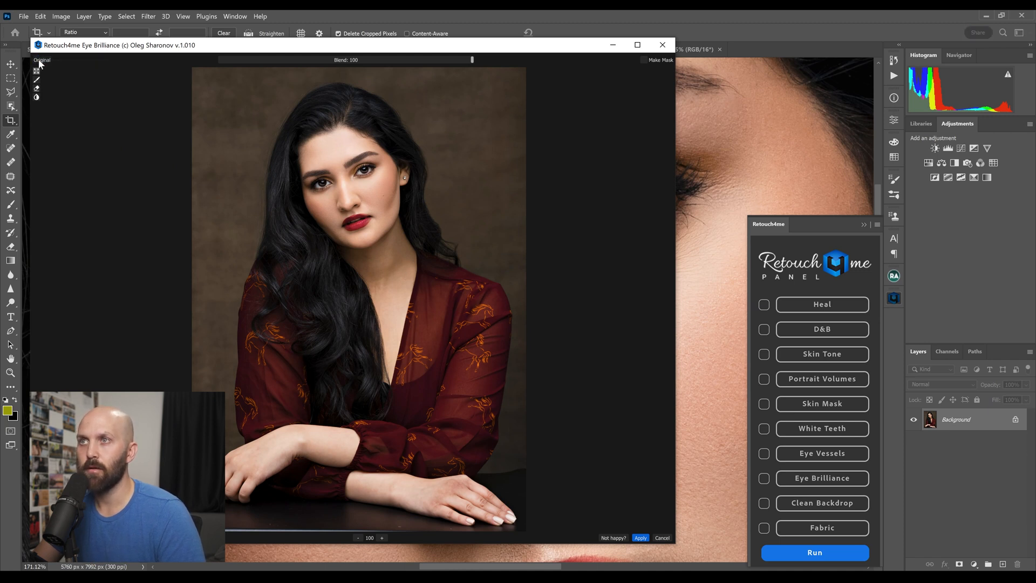
pyautogui.click(41, 60)
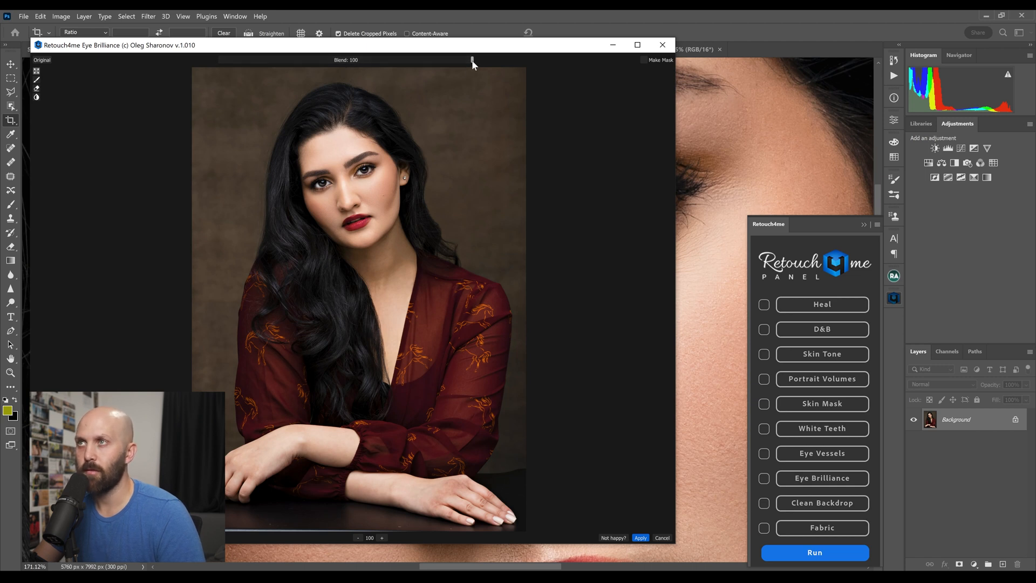
pyautogui.moveTo(472, 60); pyautogui.dragTo(320, 60)
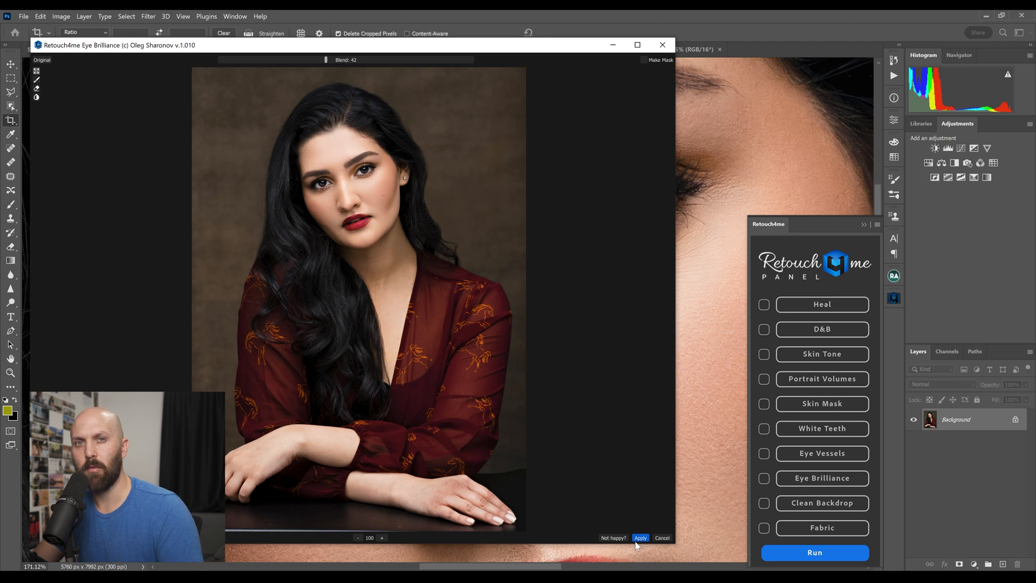
pyautogui.click(640, 537)
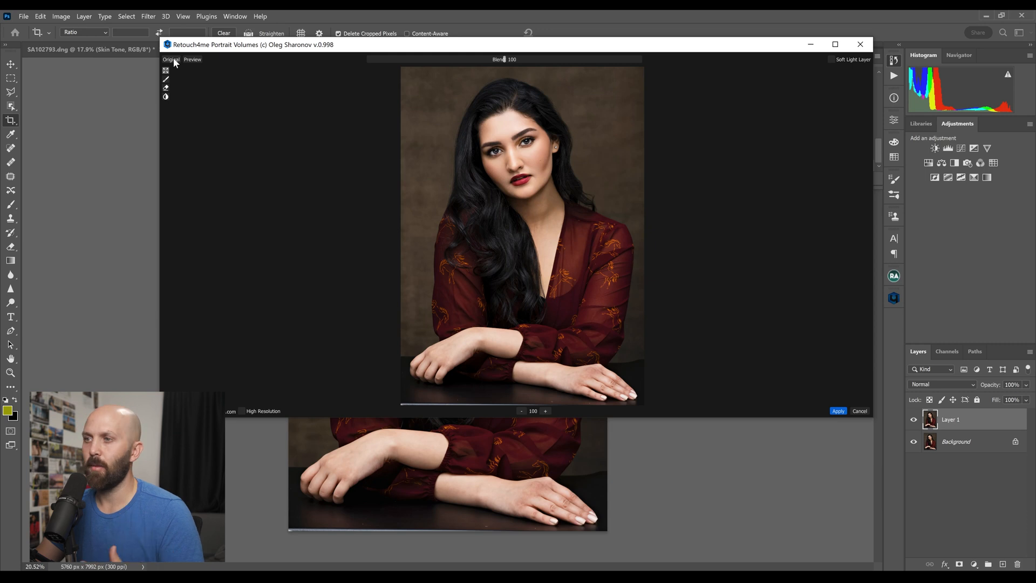
# - Toggle the Original view in Portrait Volumes to compare the sculpted face, including a close-up
pyautogui.click(170, 60)
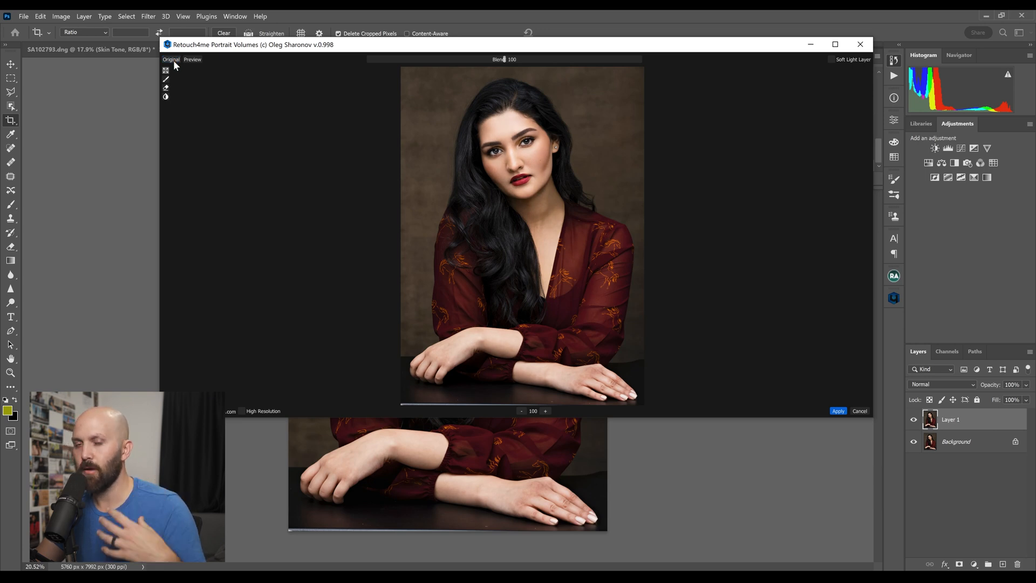
pyautogui.moveTo(177, 73)
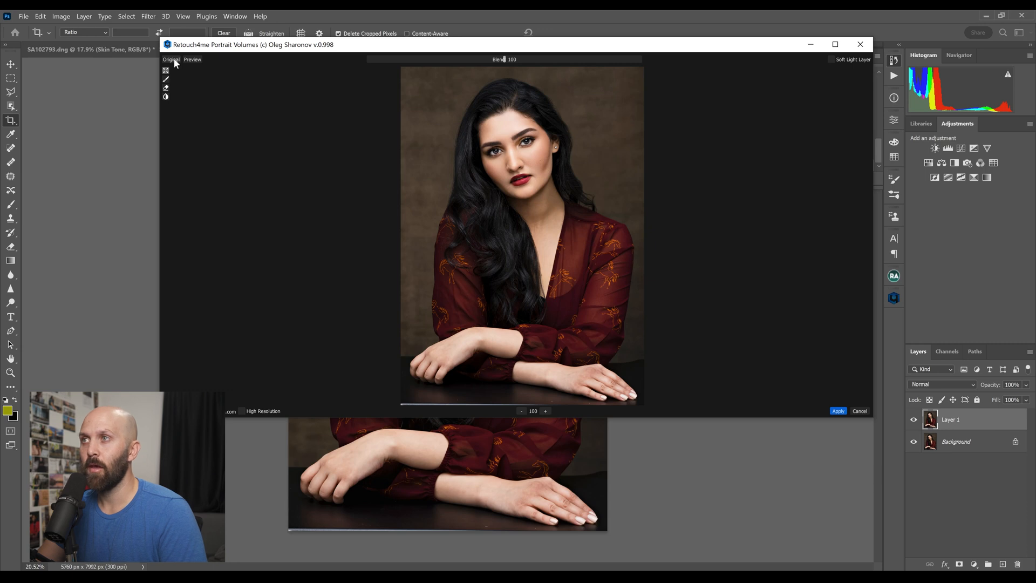
pyautogui.click(170, 59)
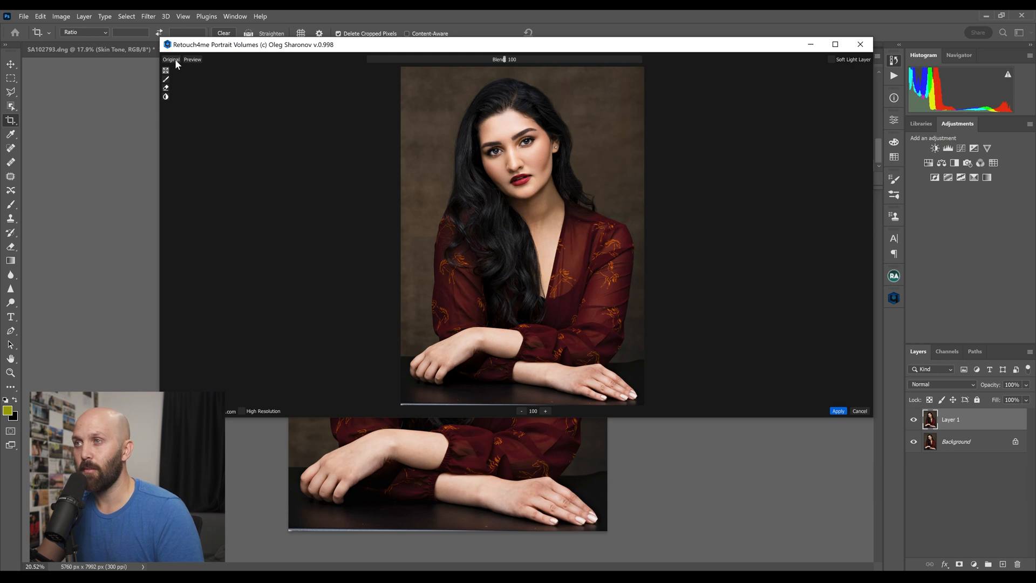
pyautogui.moveTo(549, 385)
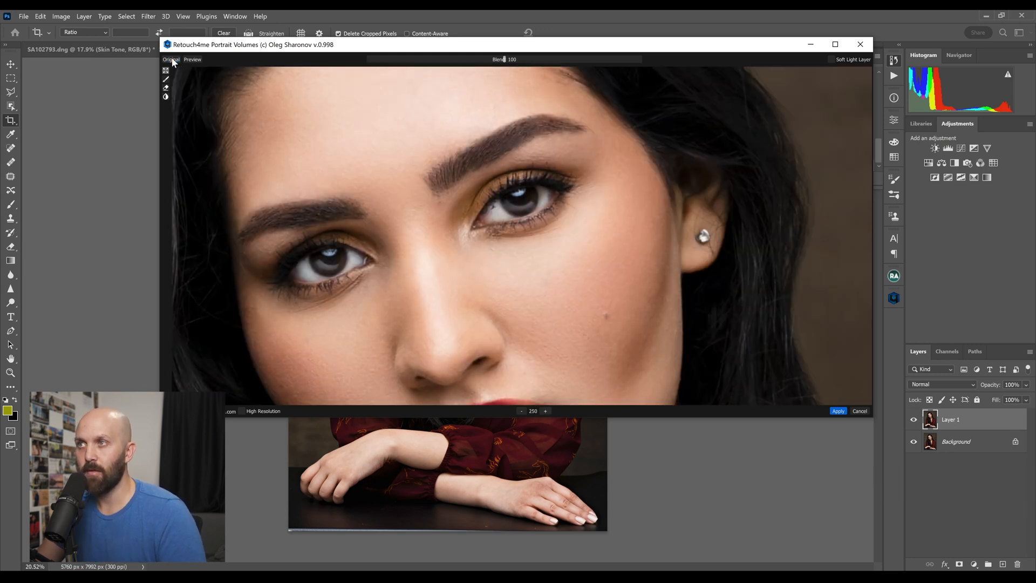
pyautogui.click(171, 58)
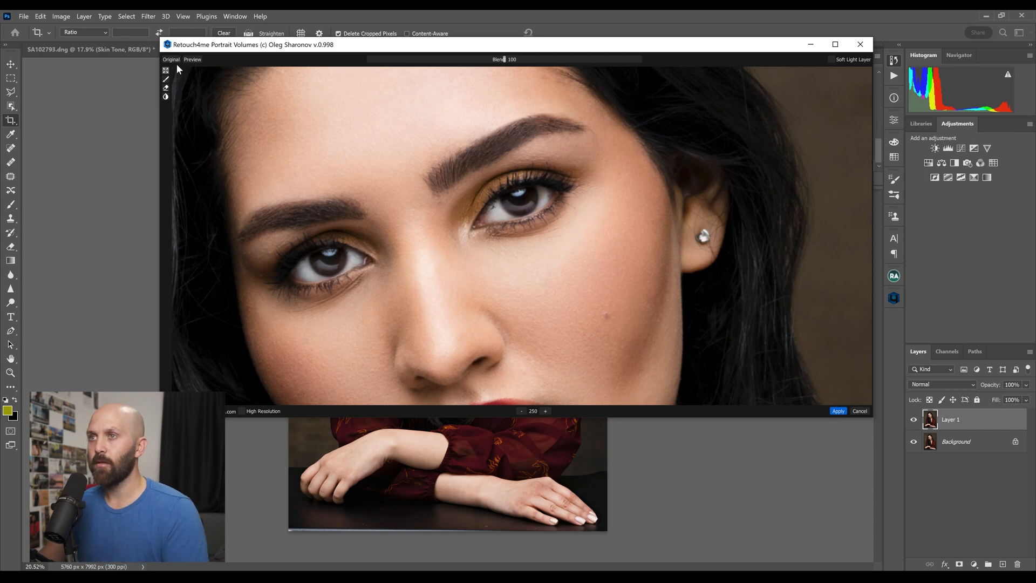
pyautogui.moveTo(824, 357)
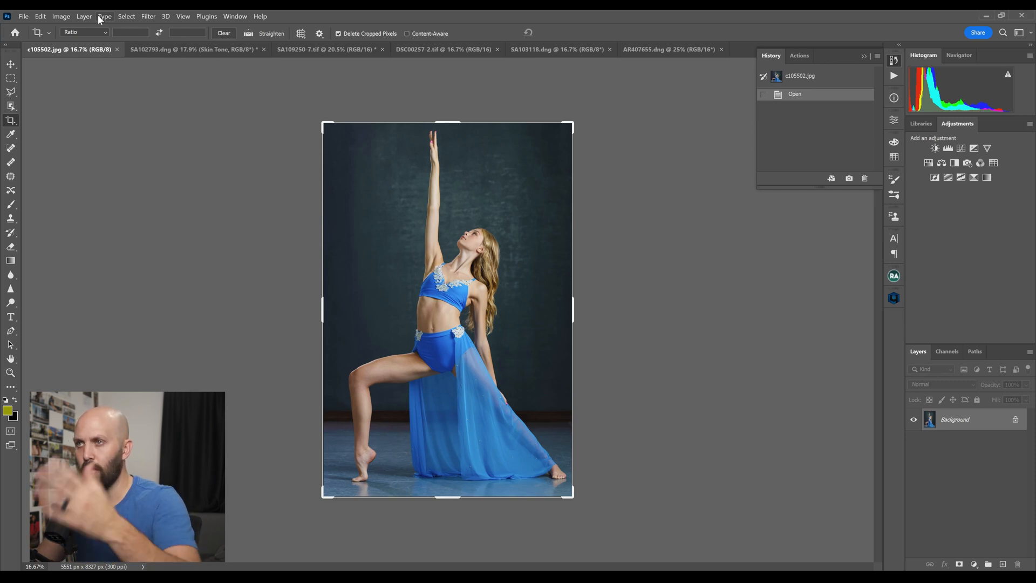
# - Add a white layer mask to the dancer photo's Layer 0 and bring up the filters list
pyautogui.click(148, 16)
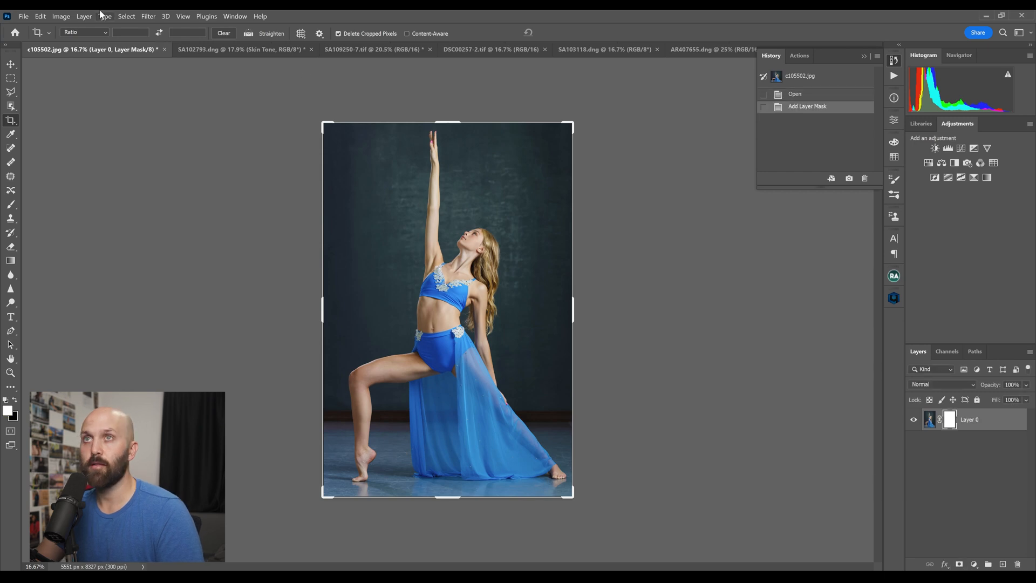
pyautogui.click(148, 16)
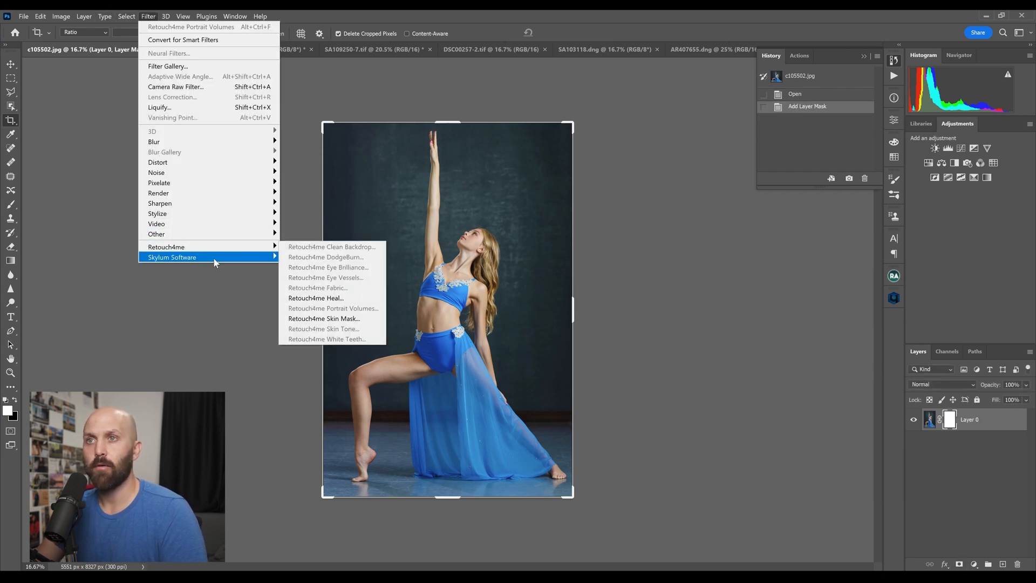
# - Launch Retouch4me Skin Mask on the dancer and apply it into her layer mask
pyautogui.click(324, 328)
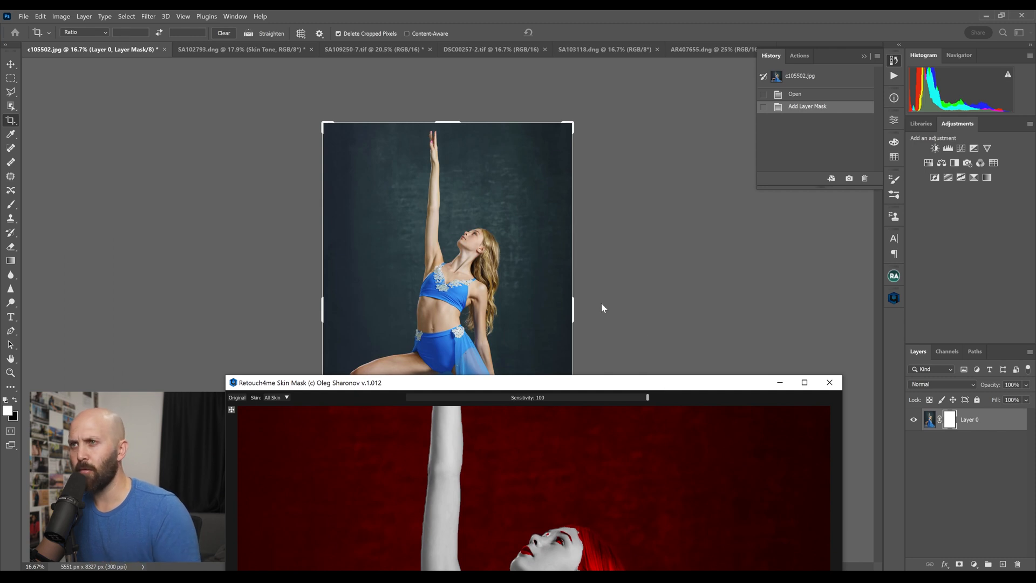
pyautogui.moveTo(492, 255)
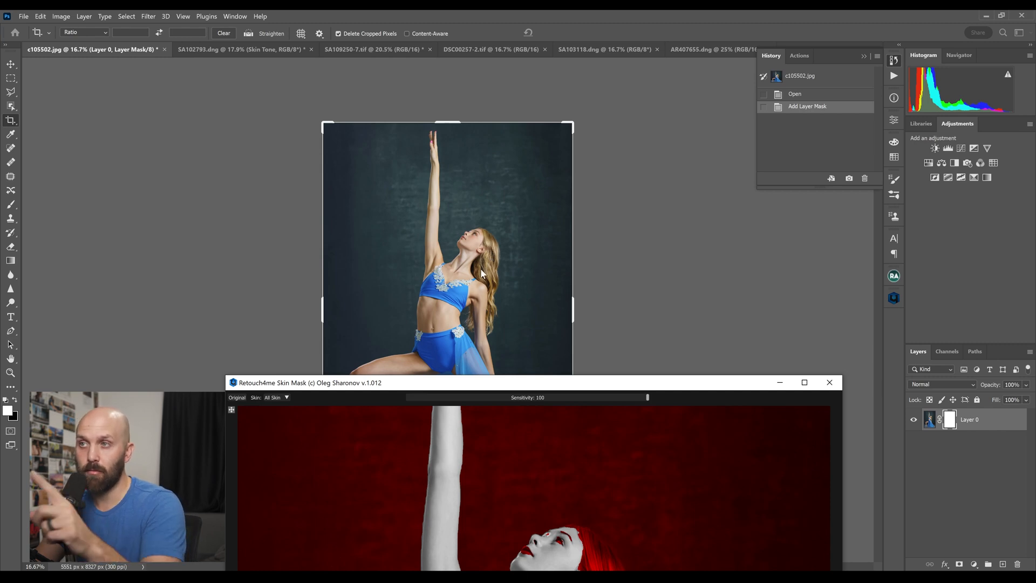
pyautogui.moveTo(478, 250)
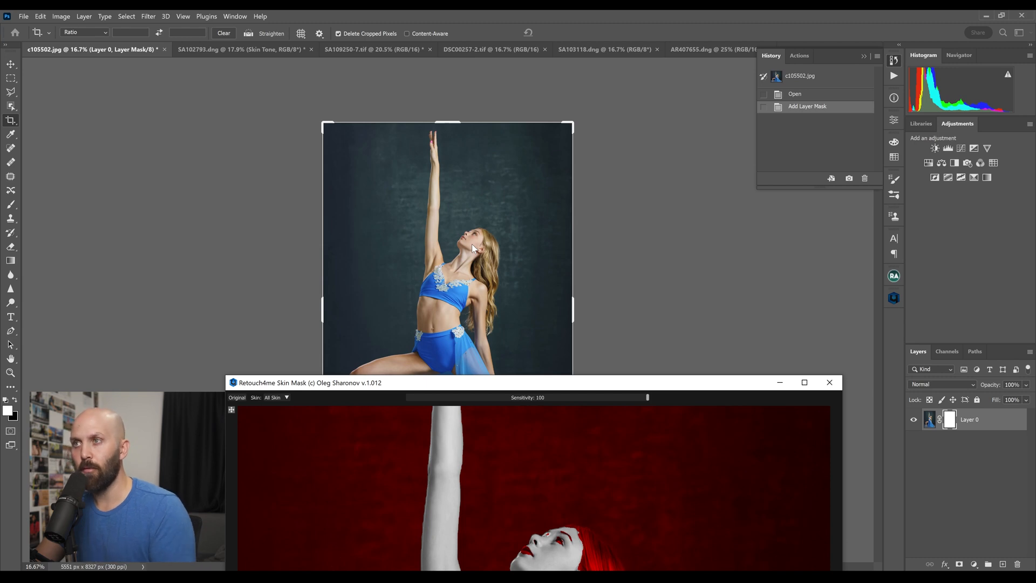
pyautogui.moveTo(543, 388)
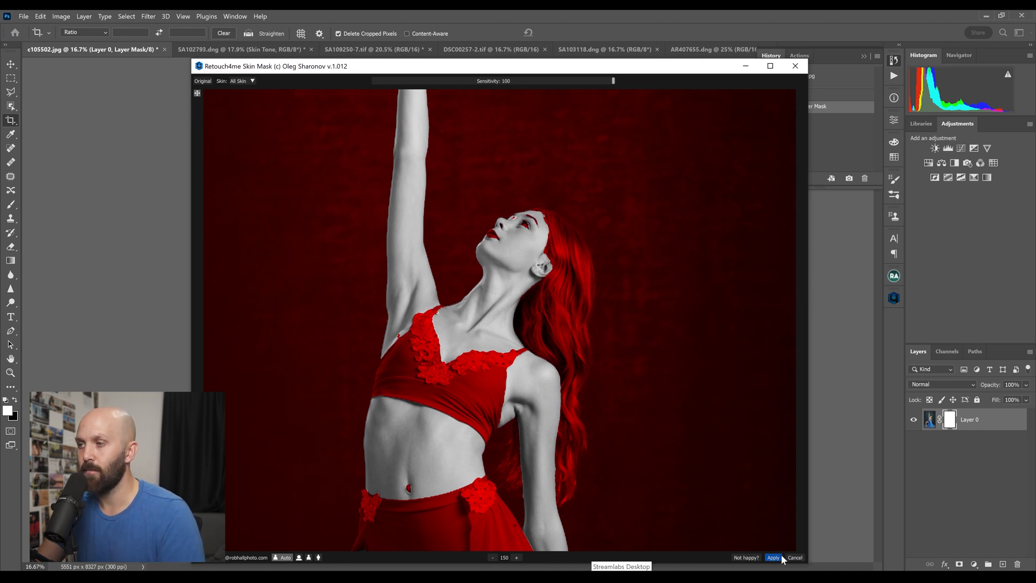
pyautogui.click(773, 557)
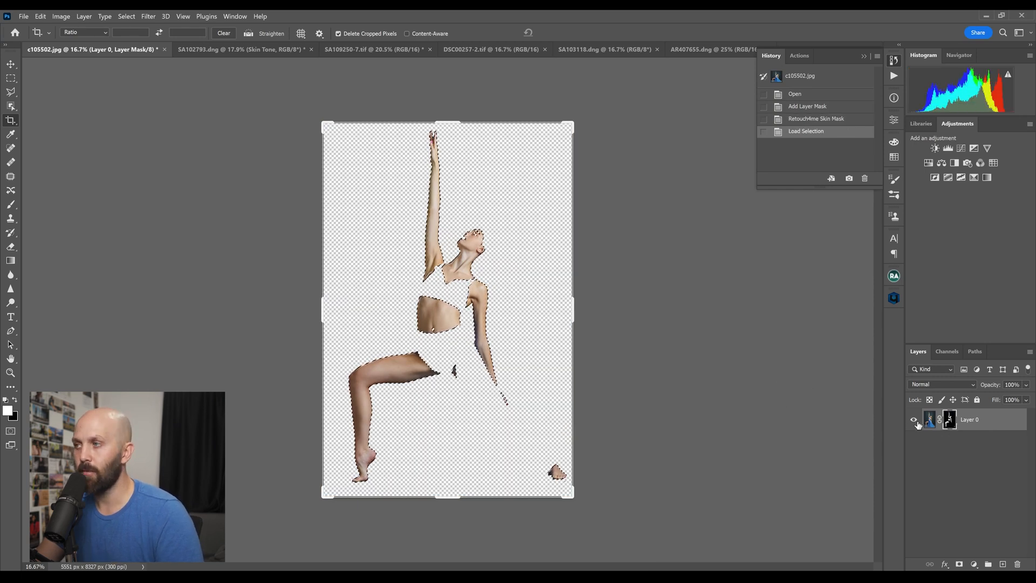
# - Disable the dancer's skin mask and switch to the zebra-jacket portrait DSC00257-2.tif
pyautogui.click(950, 419)
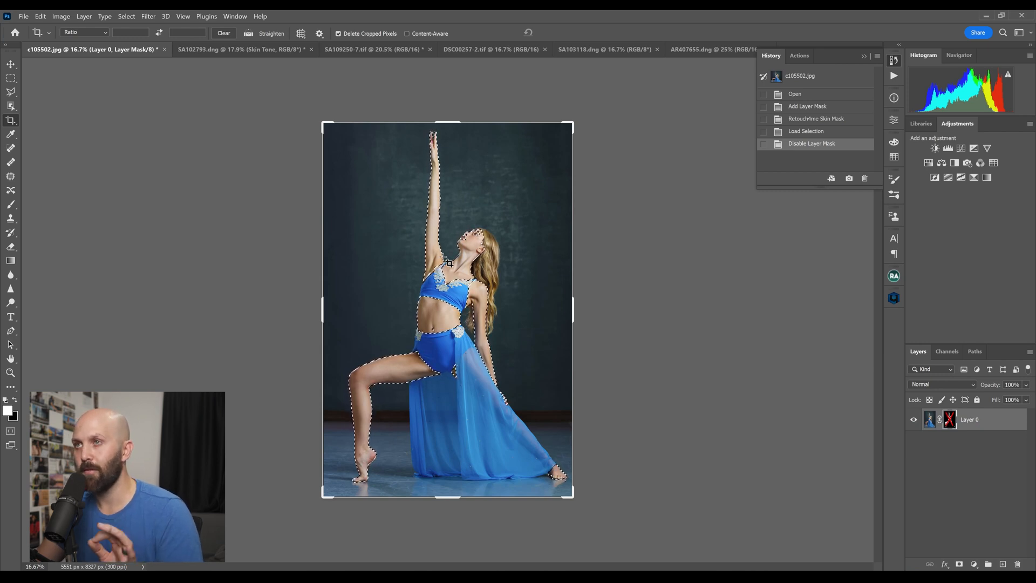
pyautogui.click(221, 49)
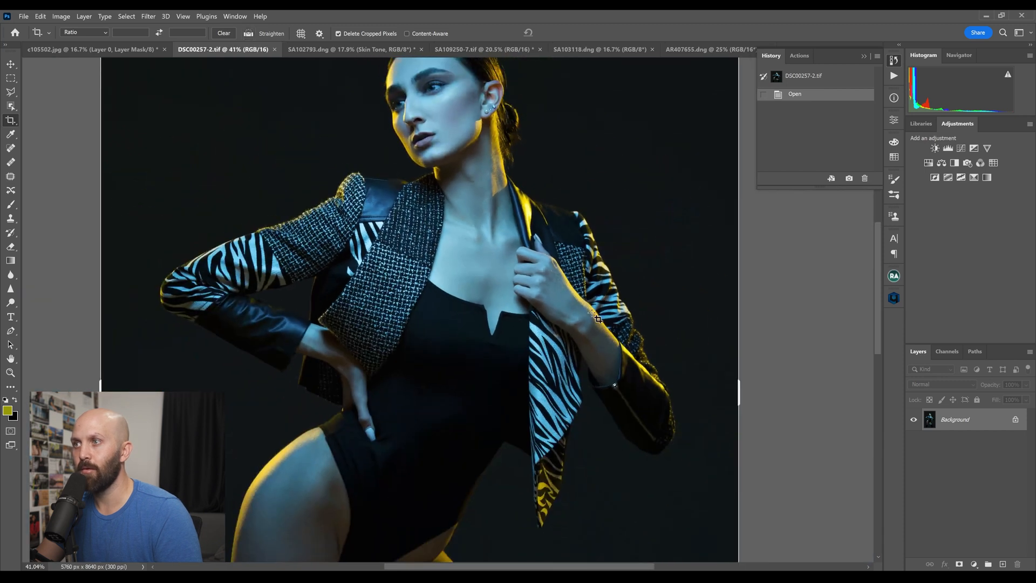
# - Apply Retouch4me Skin Mask to the zebra-jacket portrait's layer mask
pyautogui.click(148, 16)
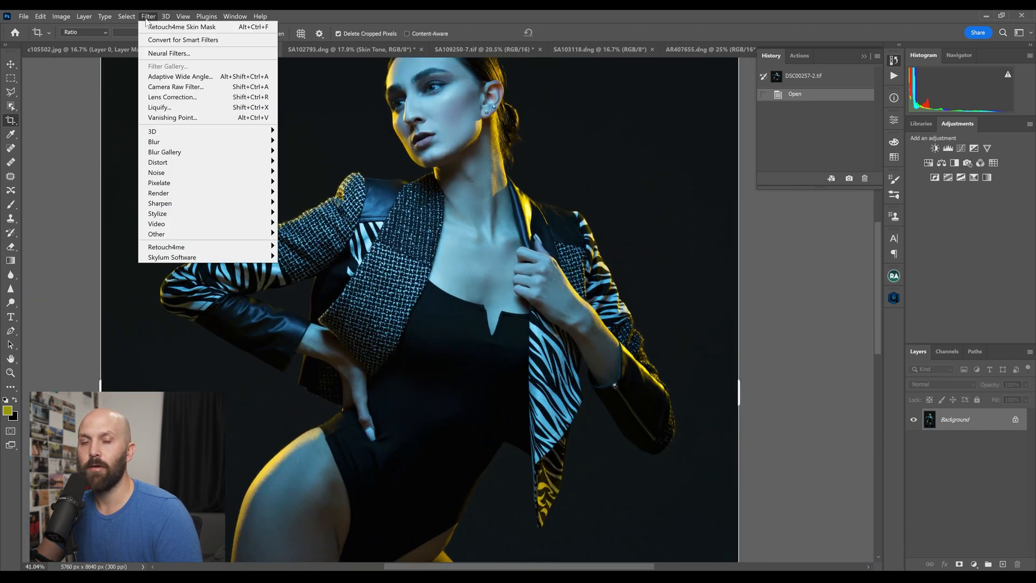
pyautogui.moveTo(166, 246)
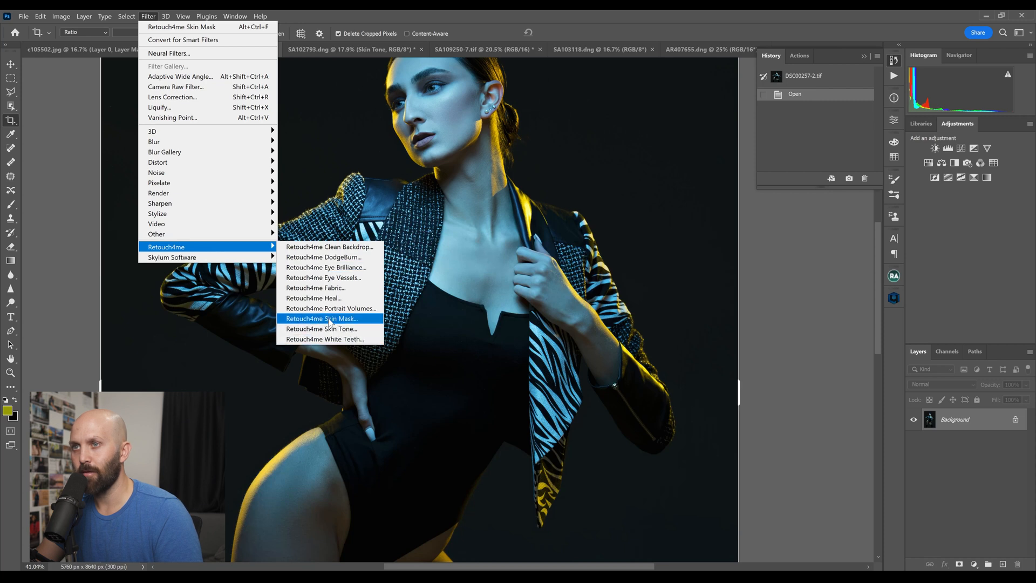
pyautogui.click(321, 318)
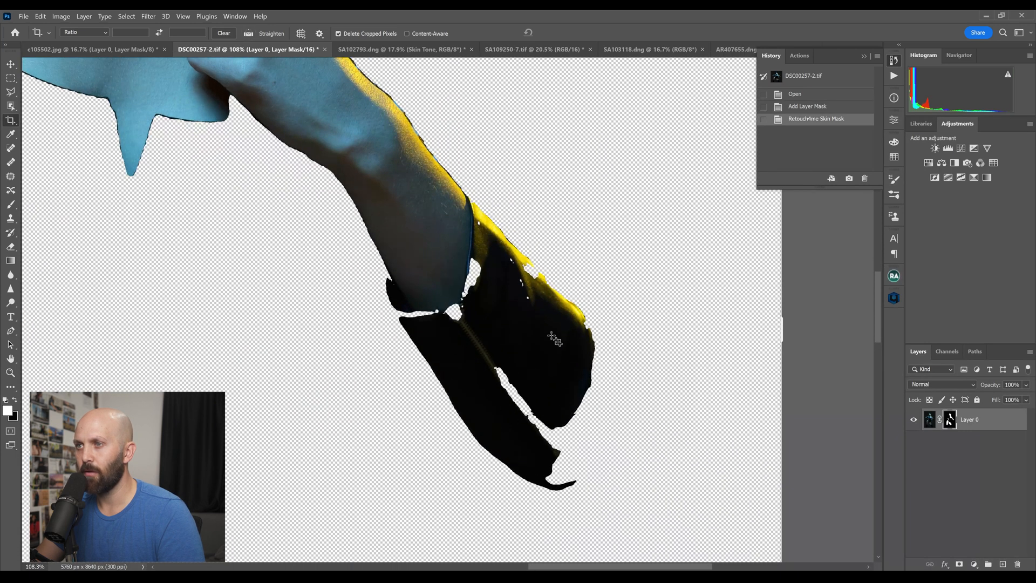
pyautogui.moveTo(495, 343)
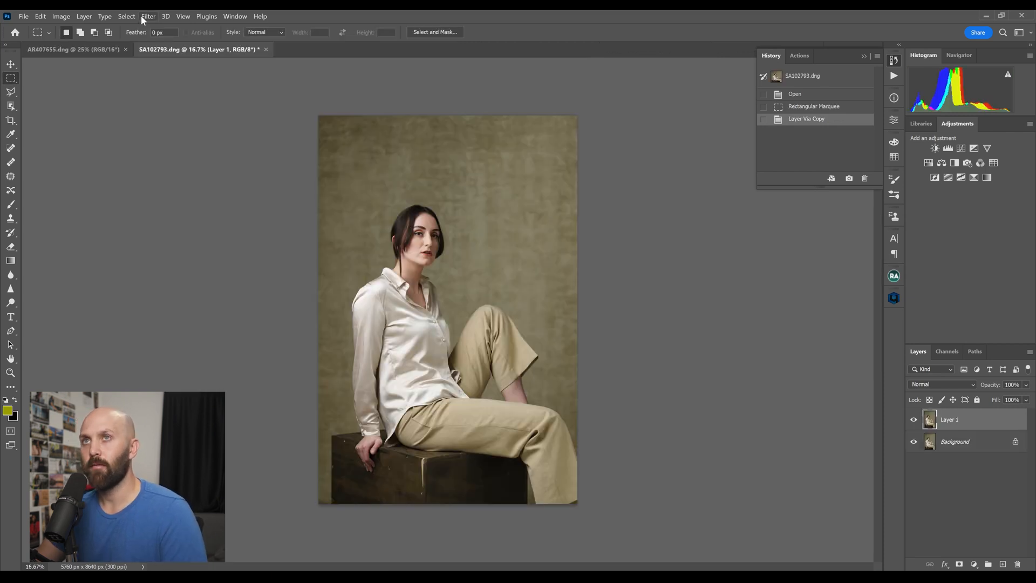
# - Run Retouch4me Fabric on Layer 1 and toggle its visibility to compare the smoothed shirt
pyautogui.click(148, 16)
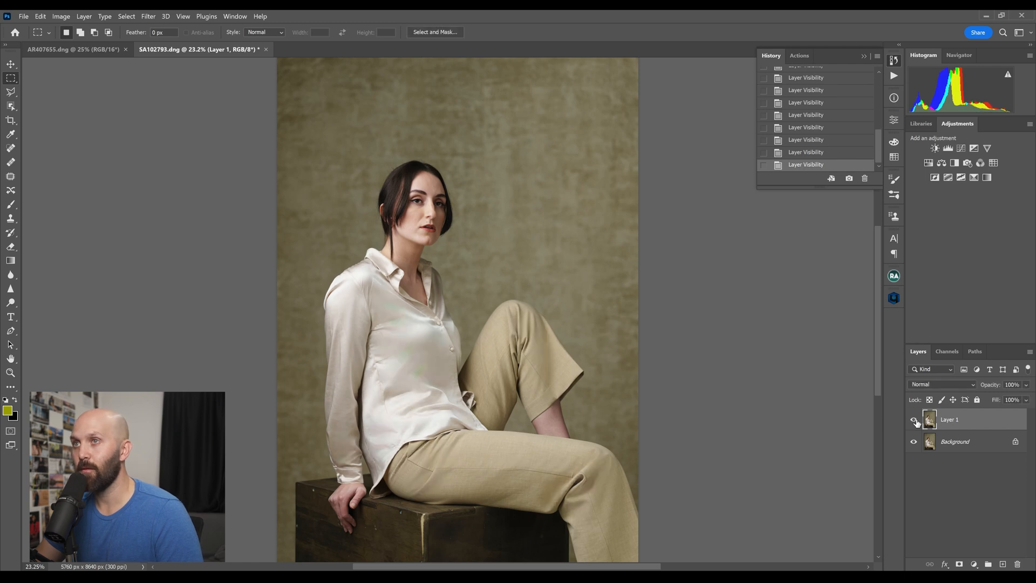
pyautogui.moveTo(914, 422)
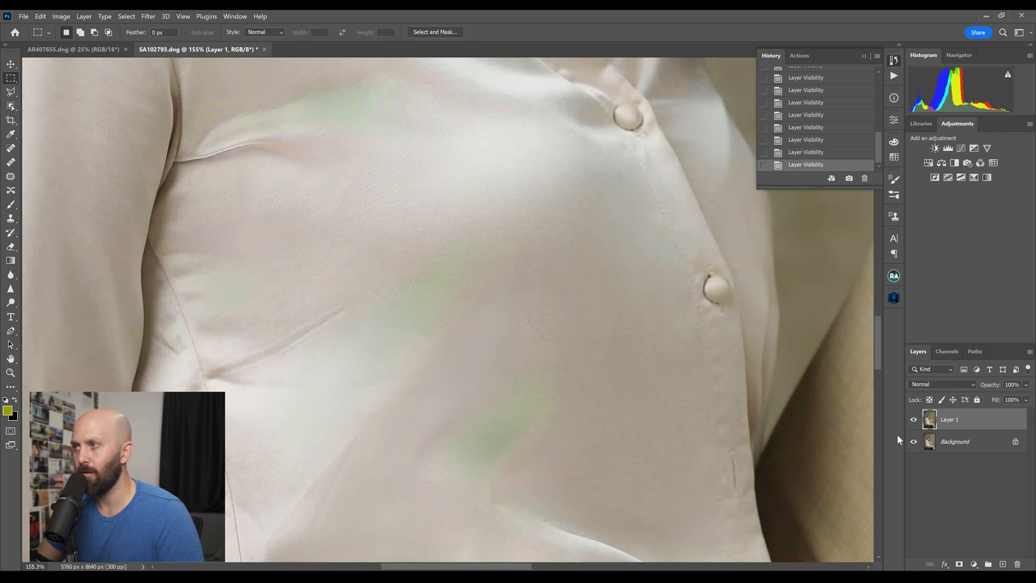
pyautogui.click(914, 422)
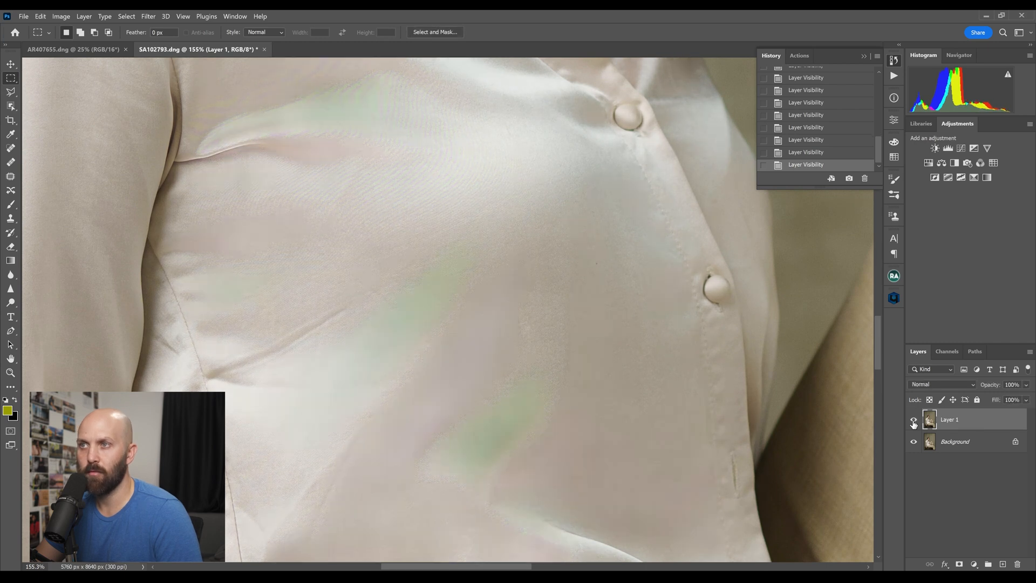
pyautogui.click(914, 421)
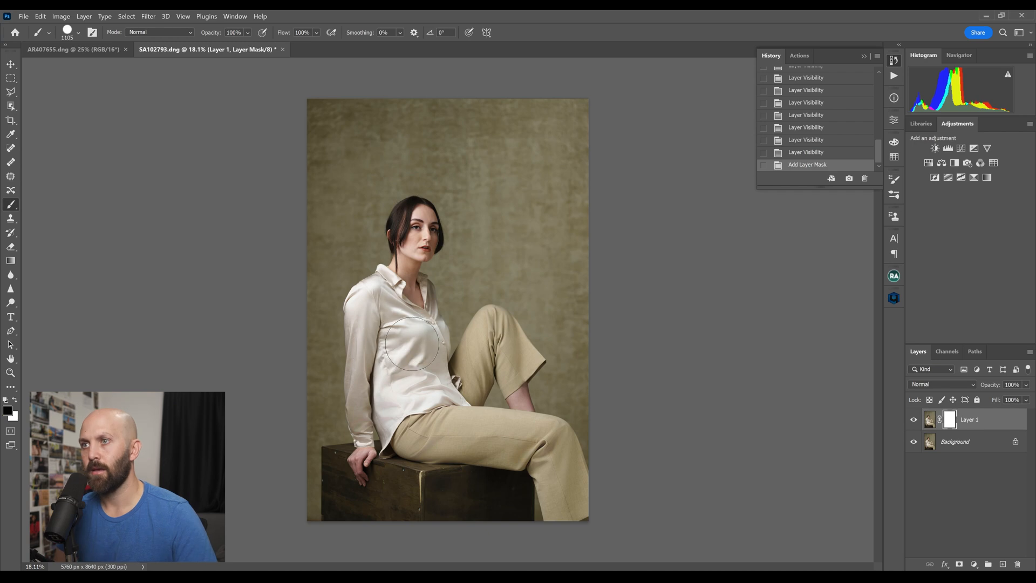
# - Paint over the shirt on the layer mask and toggle the smoothed layer to compare
pyautogui.moveTo(415, 343); pyautogui.dragTo(368, 396)
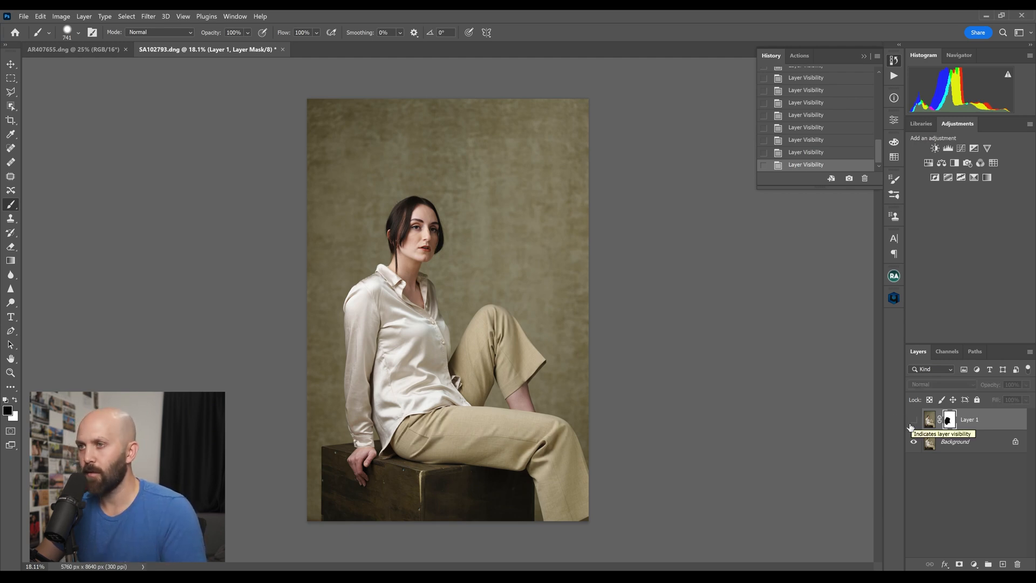
pyautogui.click(914, 422)
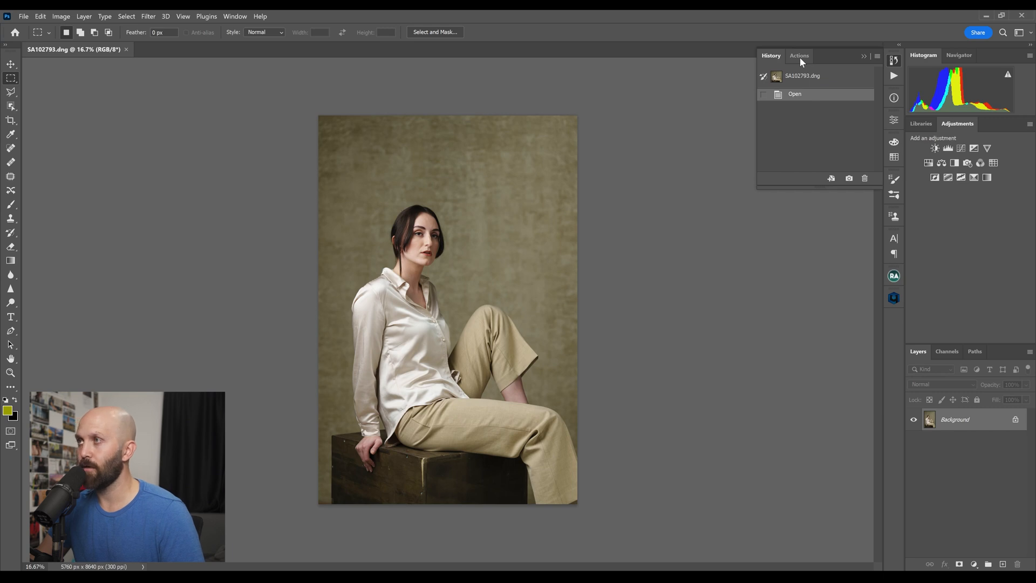
# - Start a new action in the AutoTouch set from the Actions panel
pyautogui.click(799, 55)
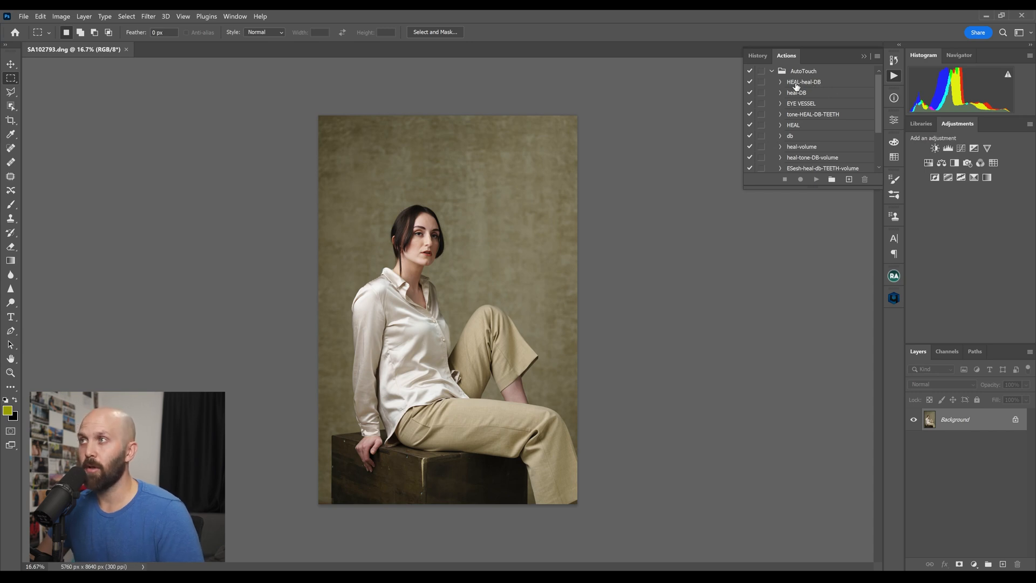
pyautogui.moveTo(819, 83)
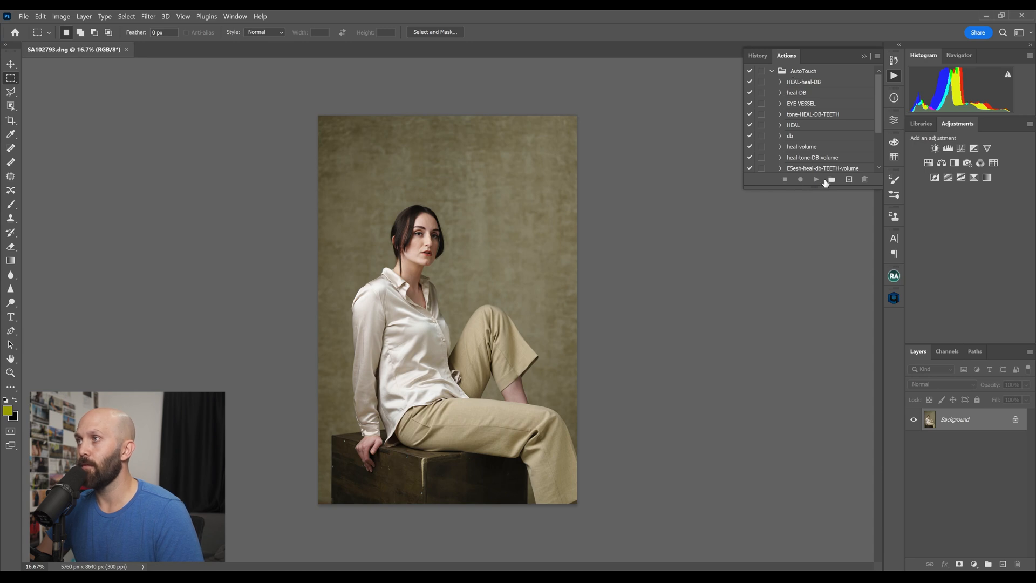
pyautogui.click(832, 179)
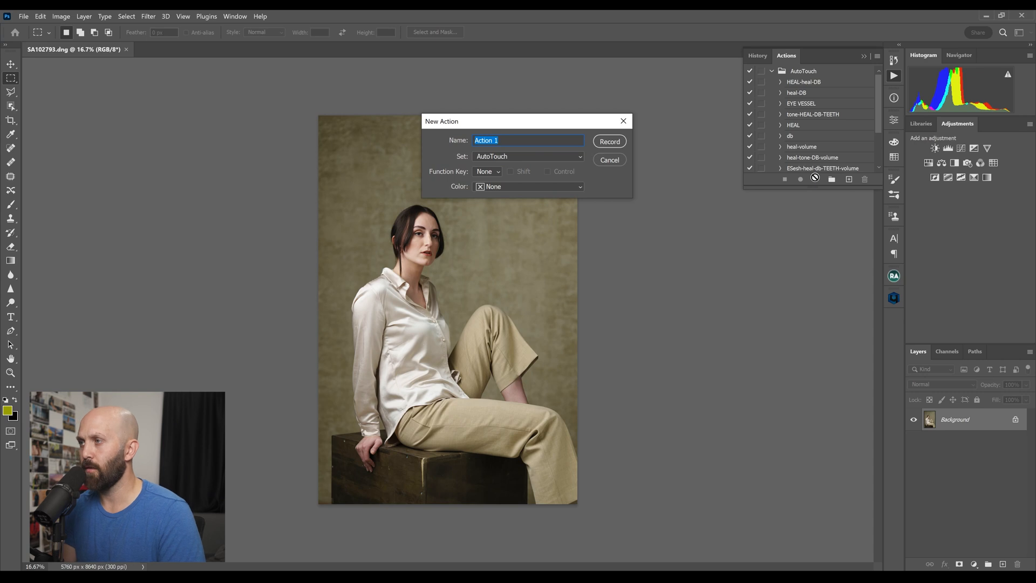
# - Record action heal-DB-TEETH-volume running Retouch4me Heal, Dodge&Burn, White Teeth and Portrait Volumes, then stop
pyautogui.write('heal')
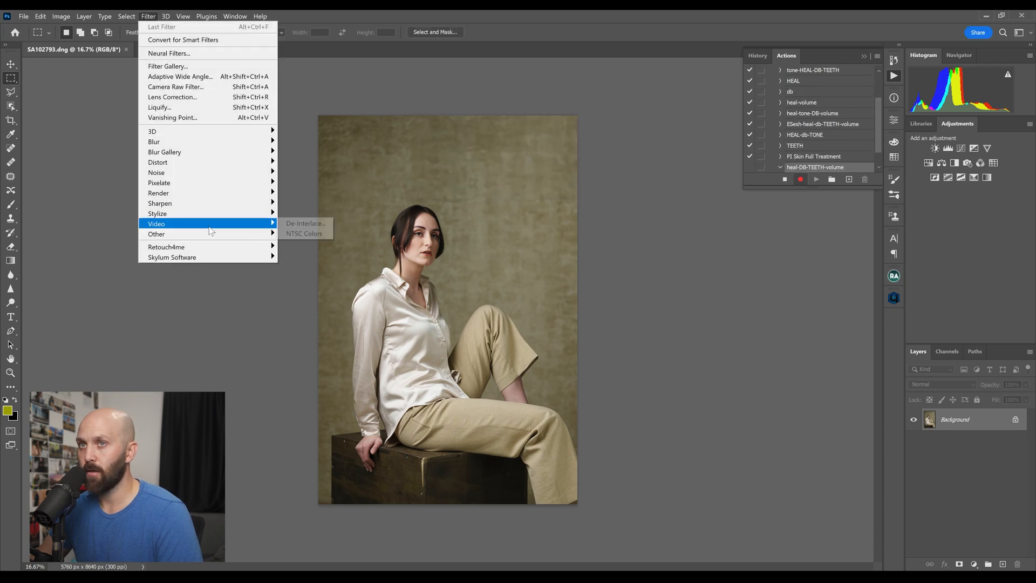
pyautogui.moveTo(167, 246)
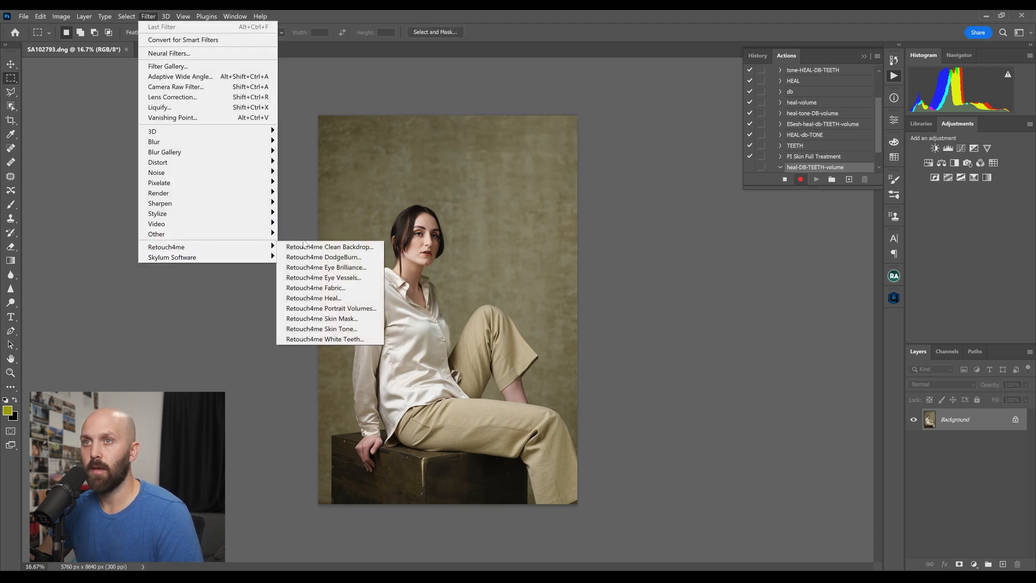
pyautogui.moveTo(331, 246)
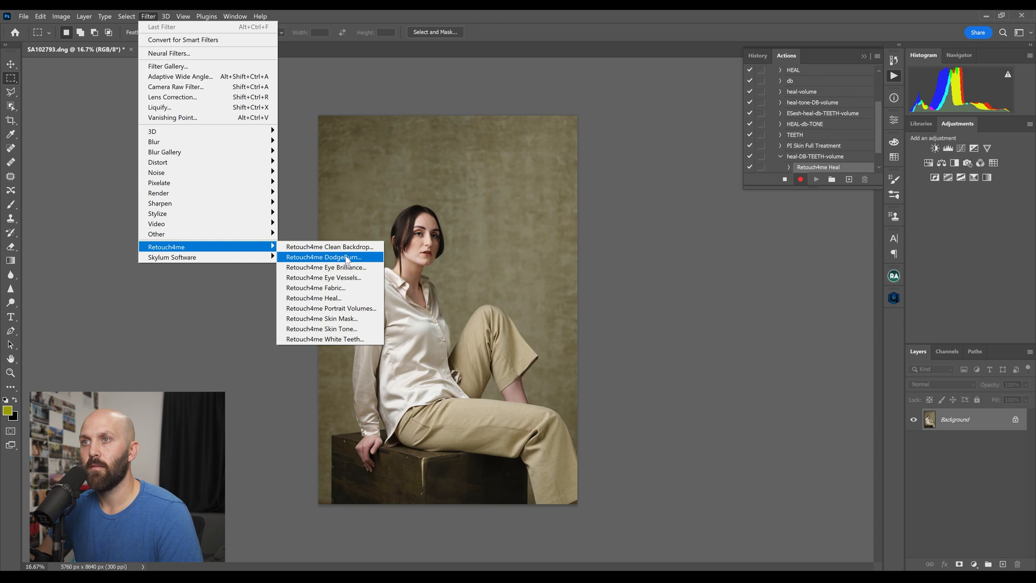
pyautogui.click(323, 257)
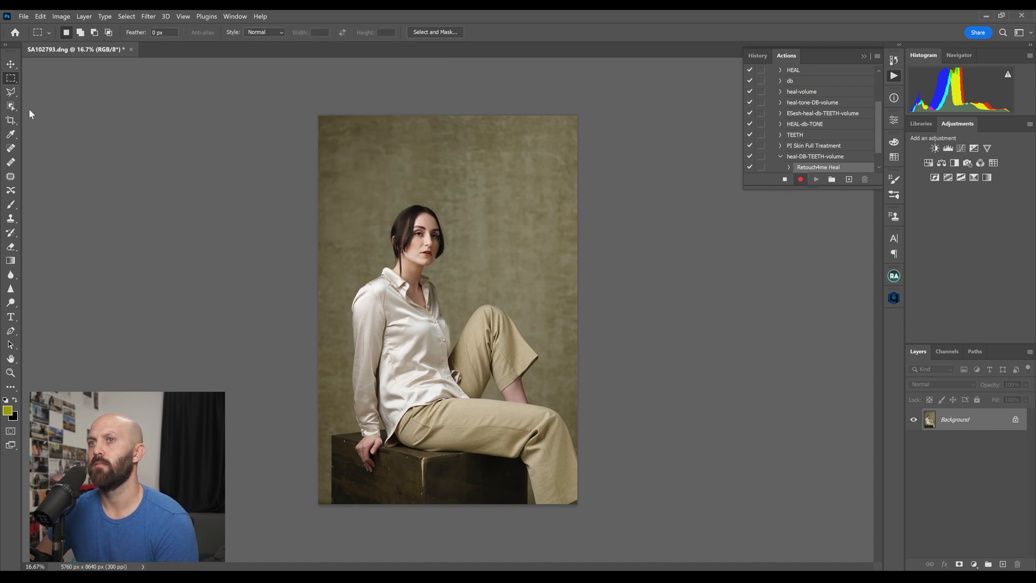
pyautogui.click(148, 16)
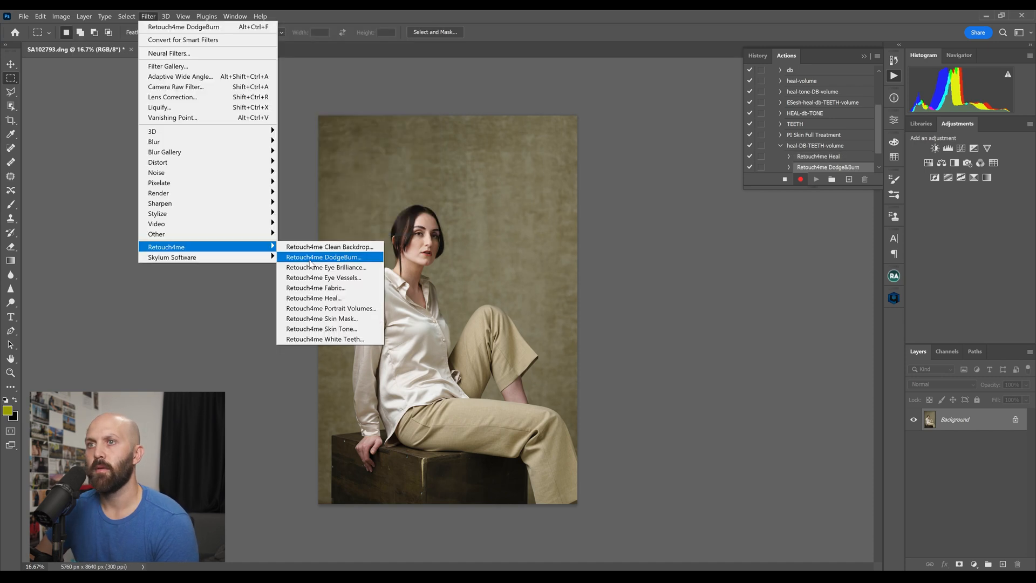
pyautogui.moveTo(321, 328)
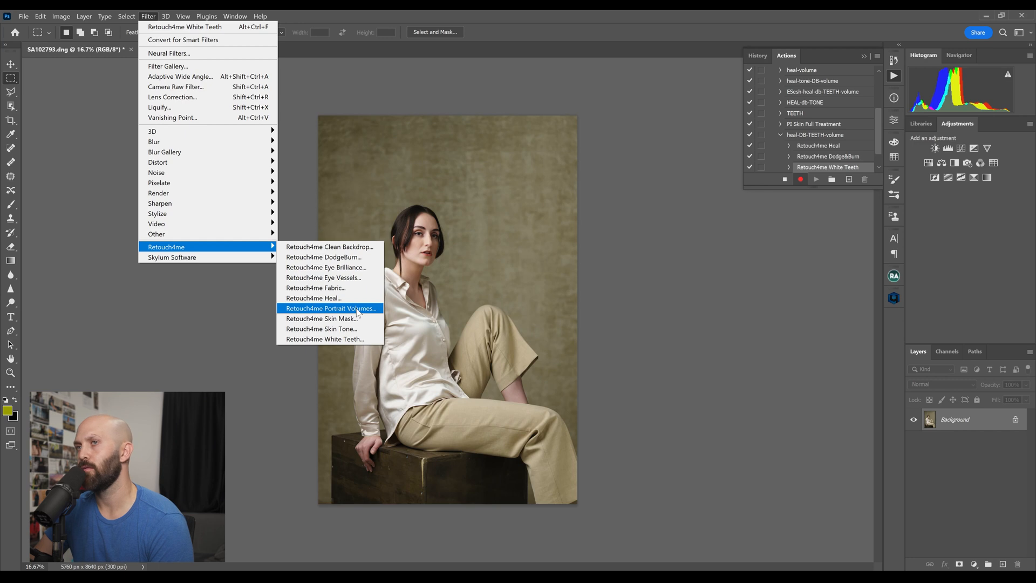
pyautogui.click(332, 308)
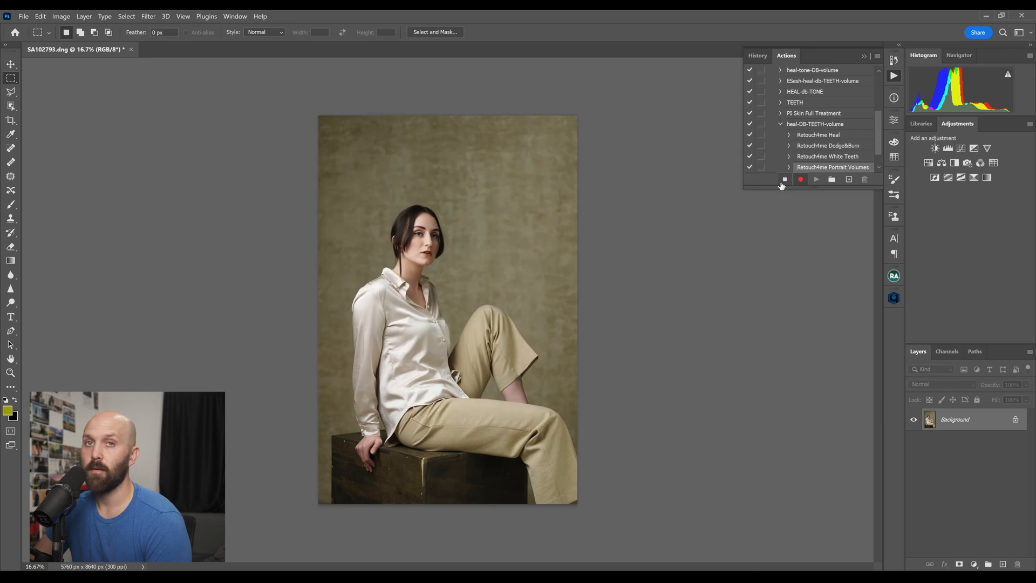
pyautogui.moveTo(783, 181)
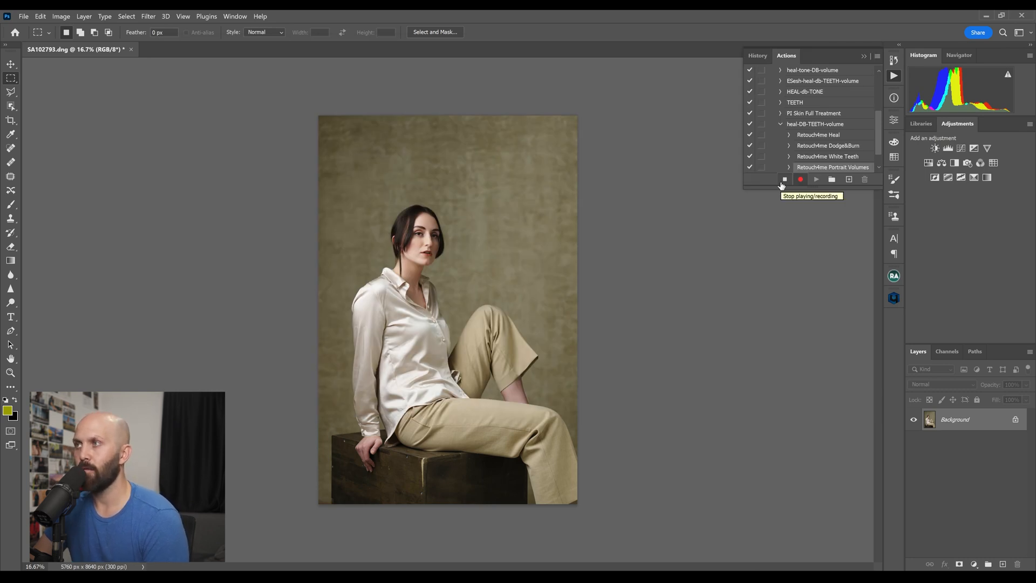
pyautogui.click(783, 179)
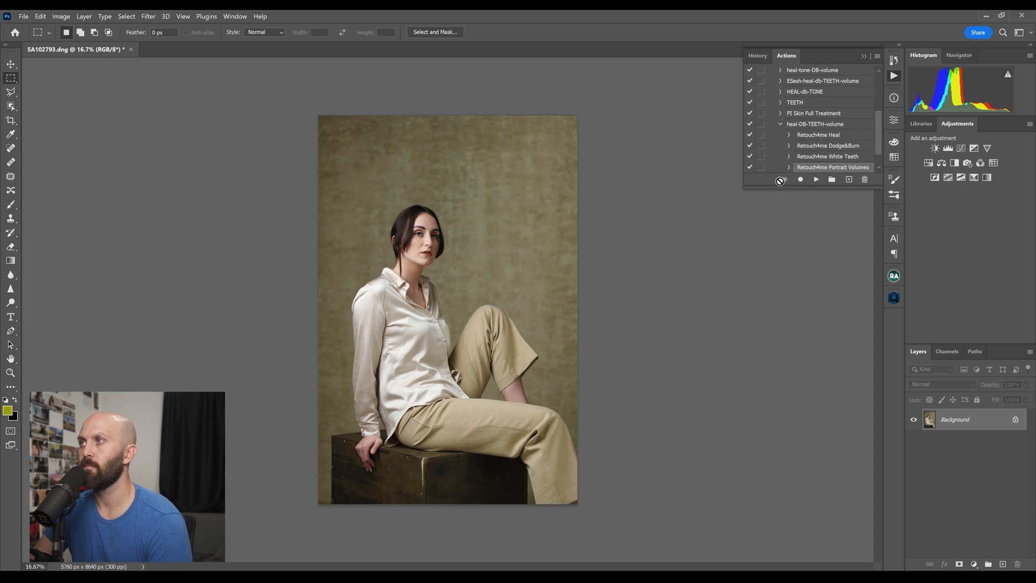
pyautogui.click(22, 16)
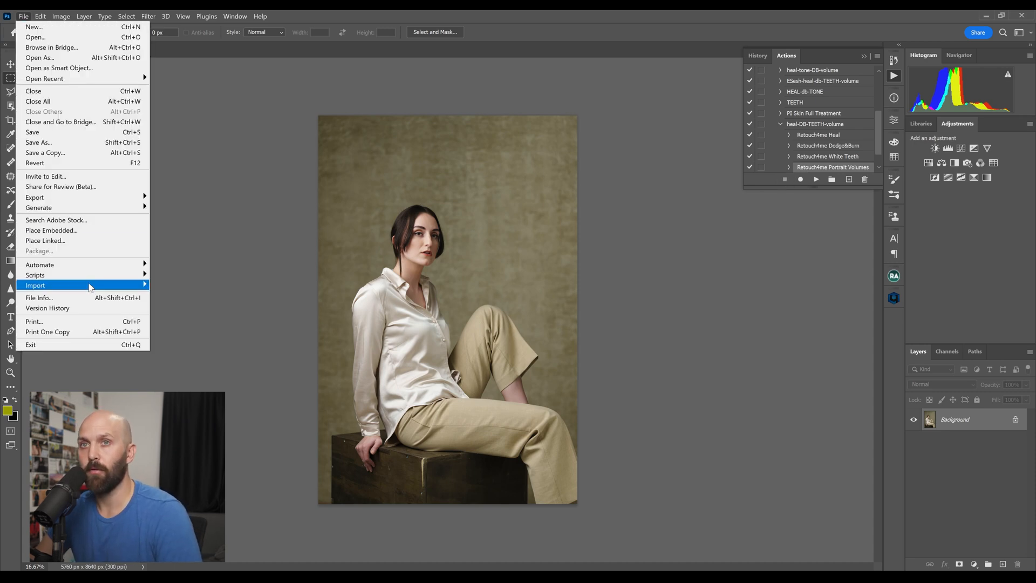
# - Batch-run heal-DB-TEETH-volume from the AutoTouch set on the source folder with Save and Close
pyautogui.click(39, 265)
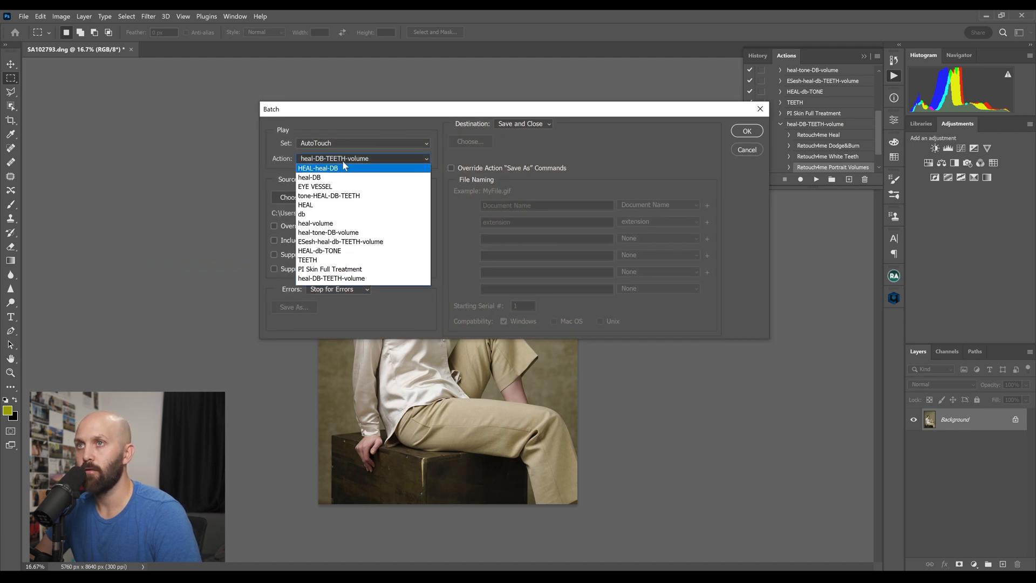
pyautogui.click(317, 168)
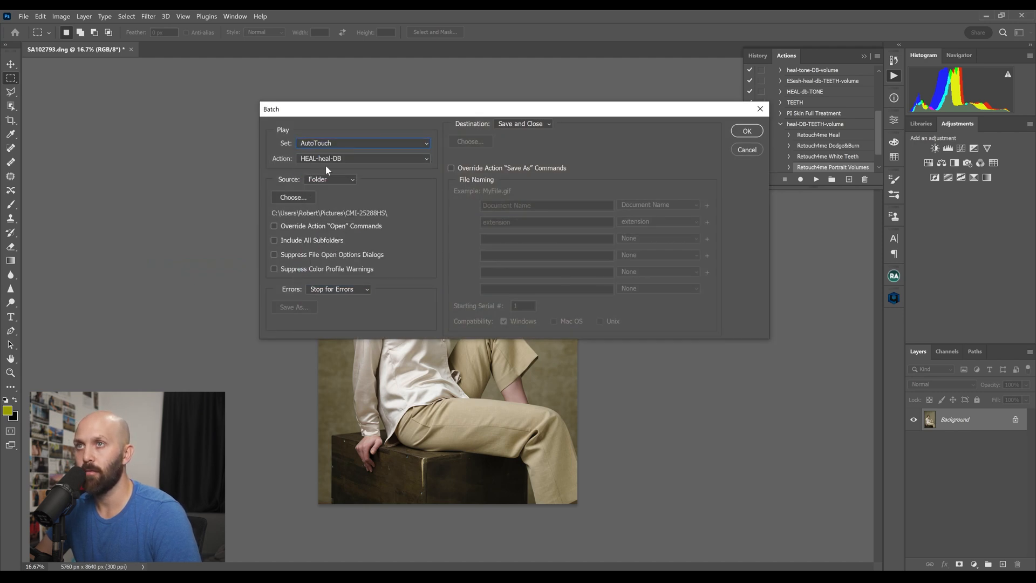
pyautogui.click(363, 158)
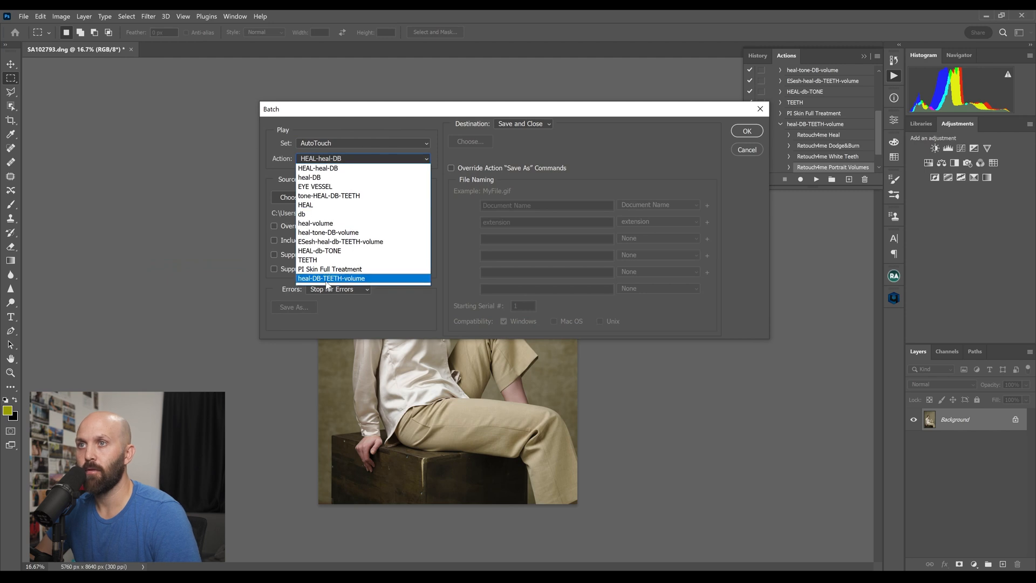
pyautogui.click(332, 277)
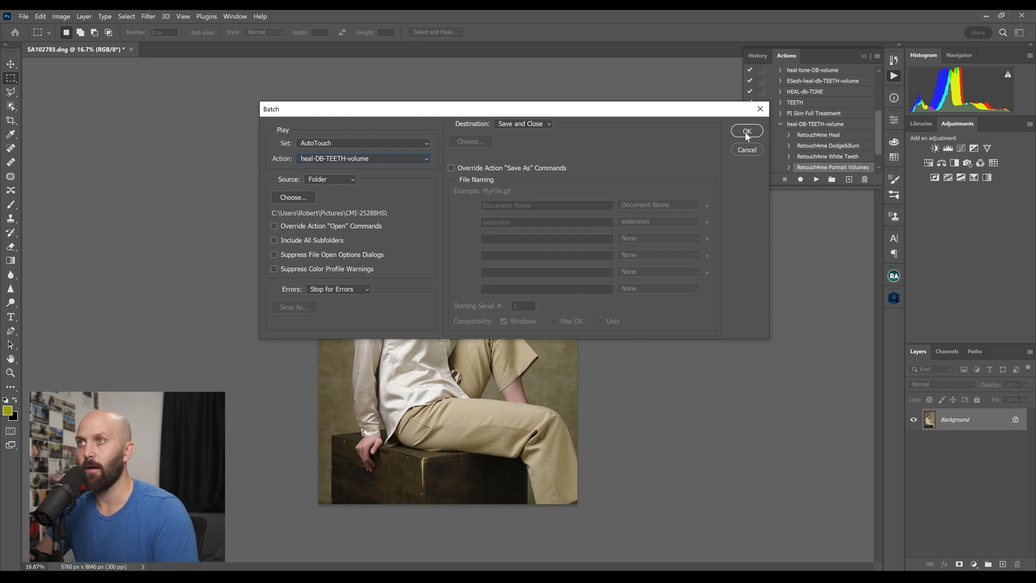
pyautogui.click(746, 131)
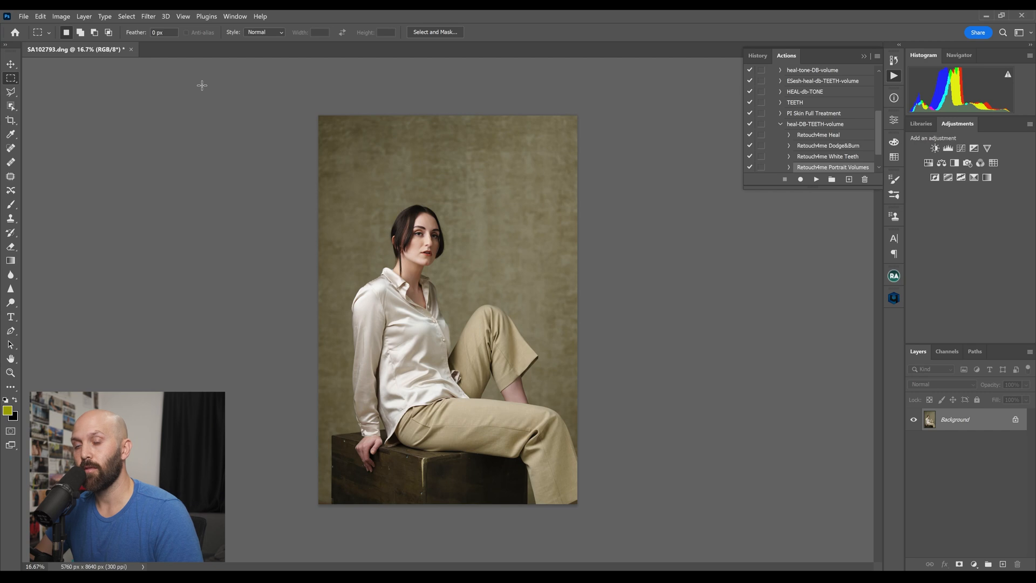